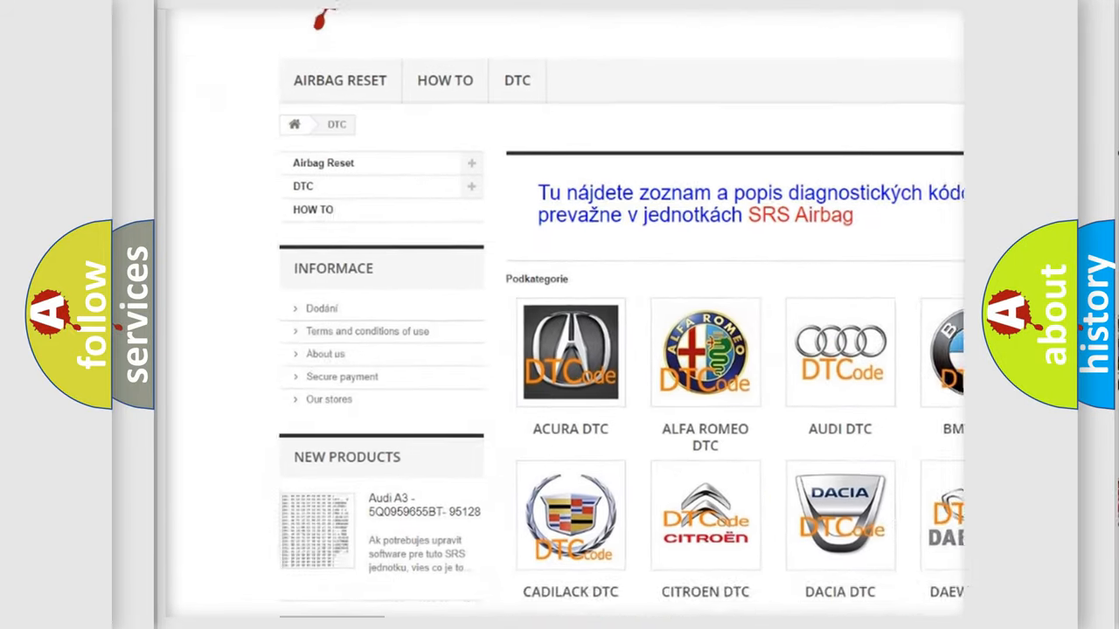
pyautogui.scroll(-3)
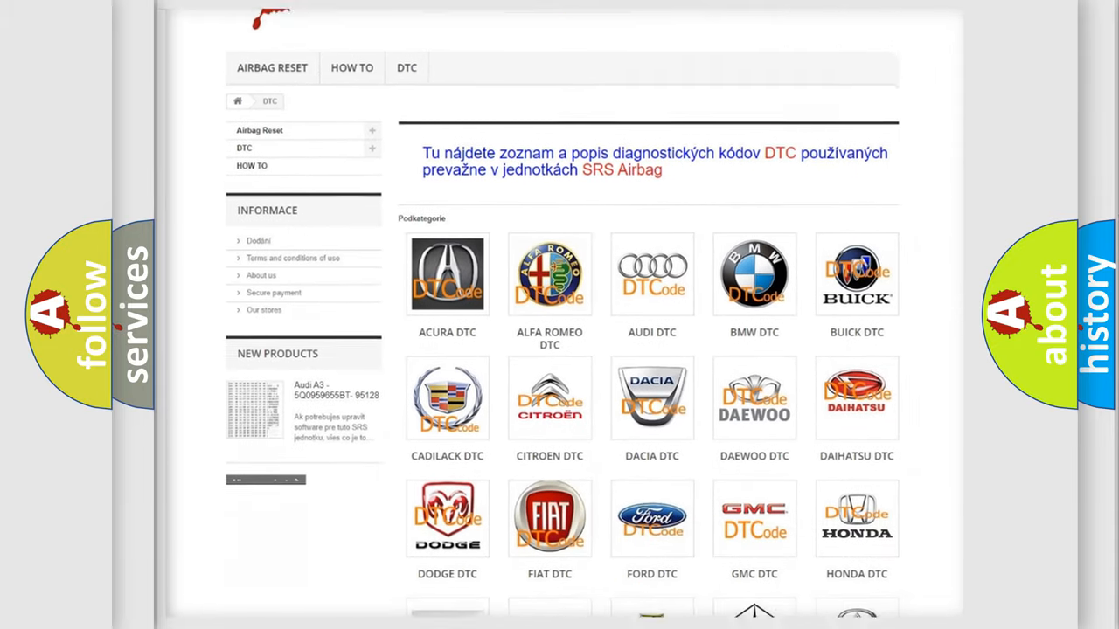
pyautogui.scroll(-3)
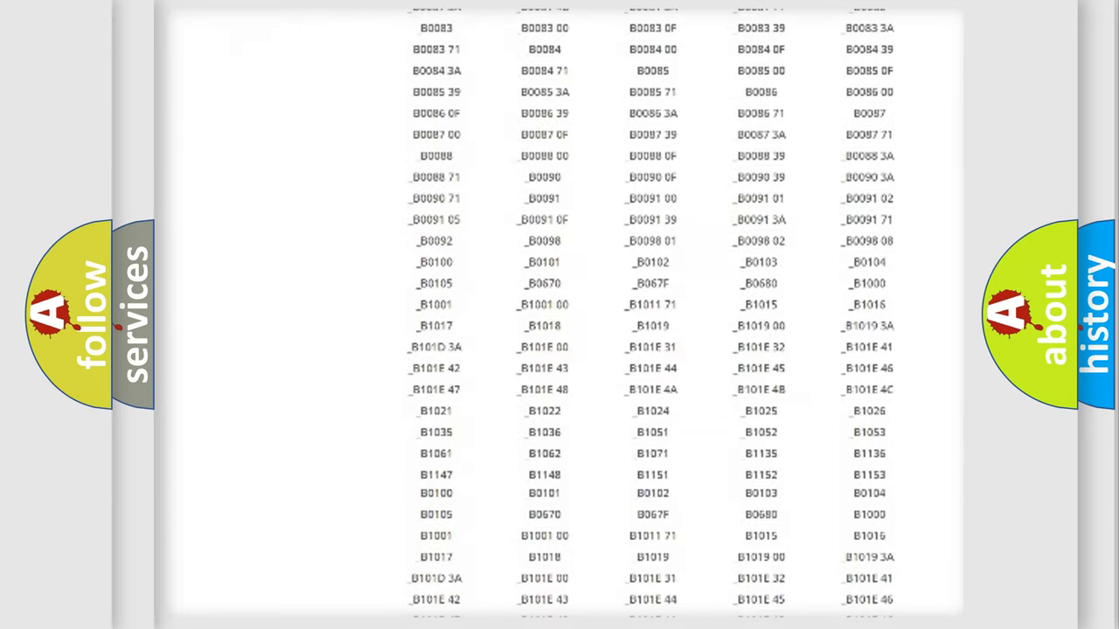
pyautogui.scroll(3)
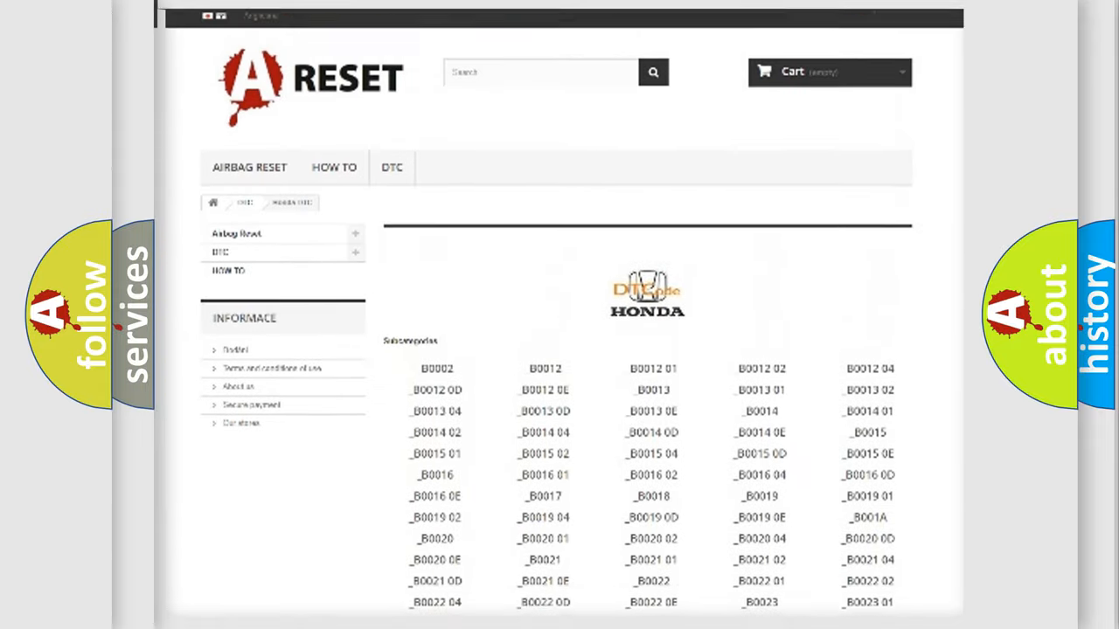